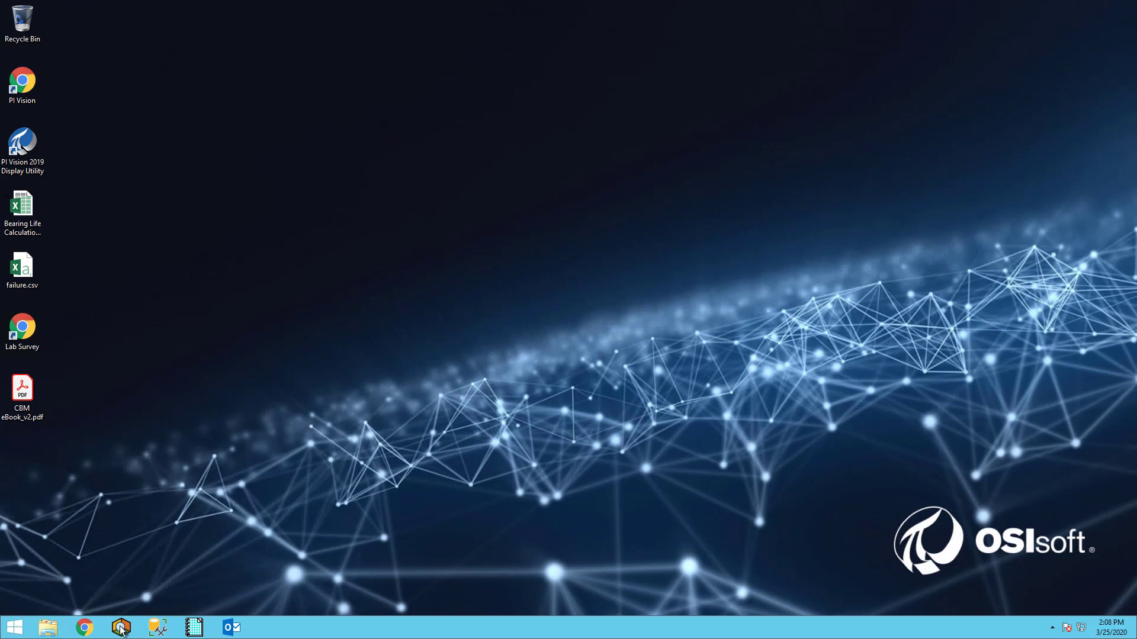
Launch PI System Explorer from the taskbar so it starts connecting to its asset database
click(120, 628)
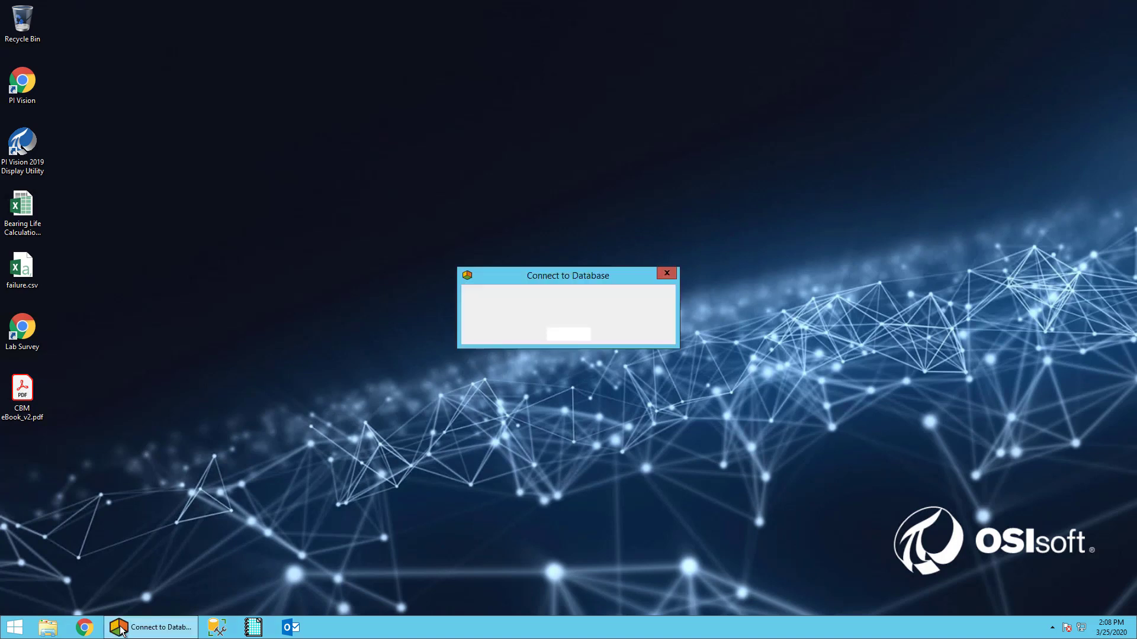
click(665, 273)
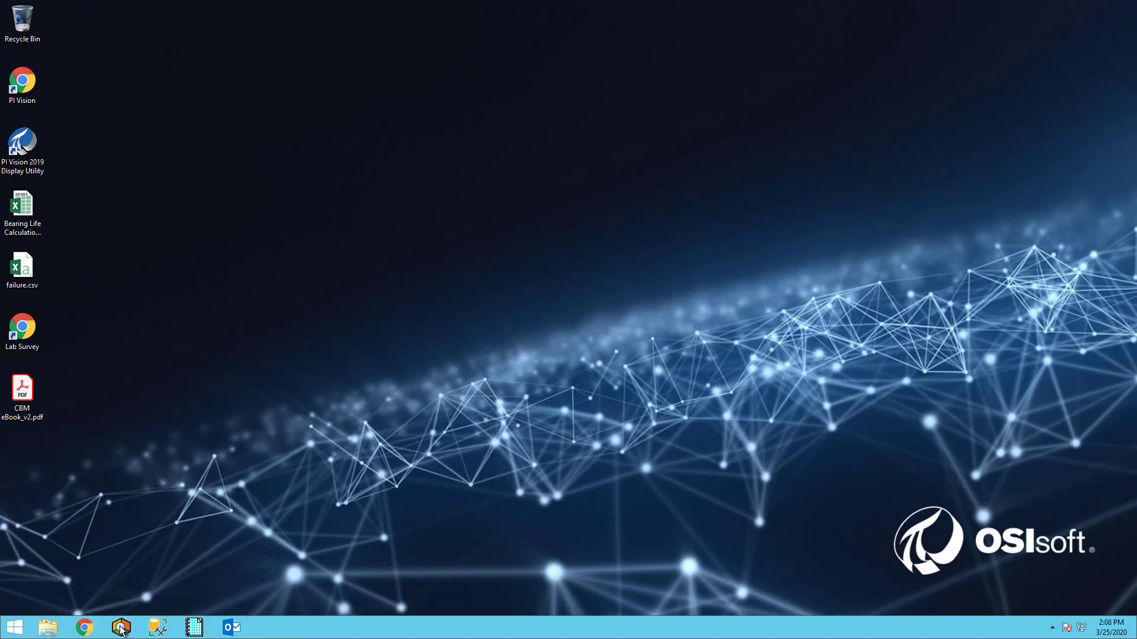
Switch from the PI World database to the AFExampleRUL database
click(116, 628)
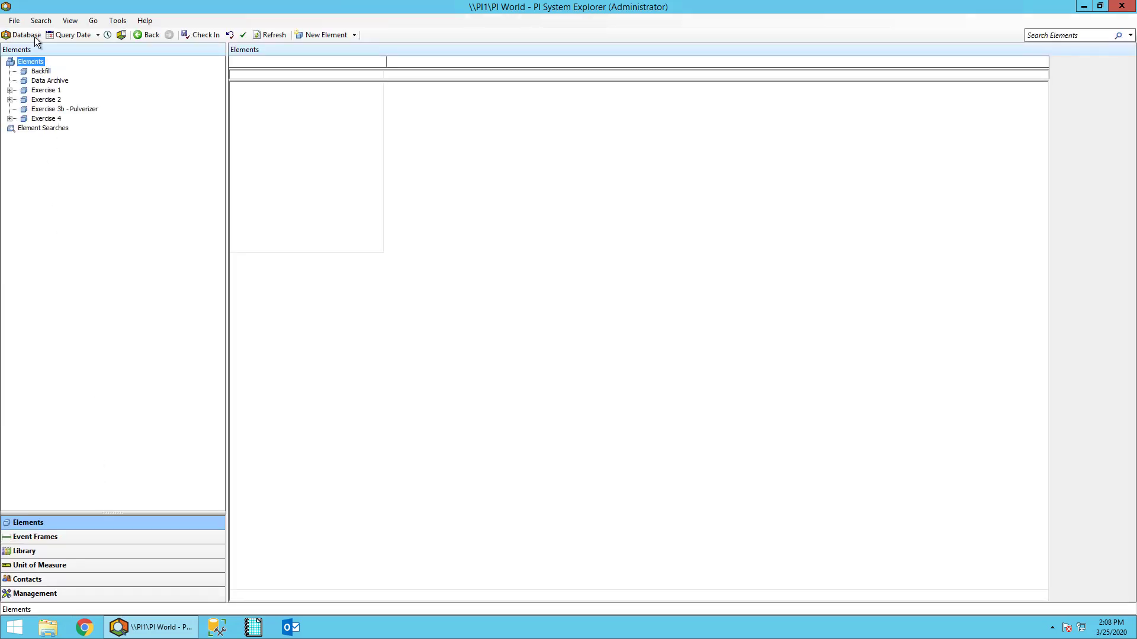
click(30, 60)
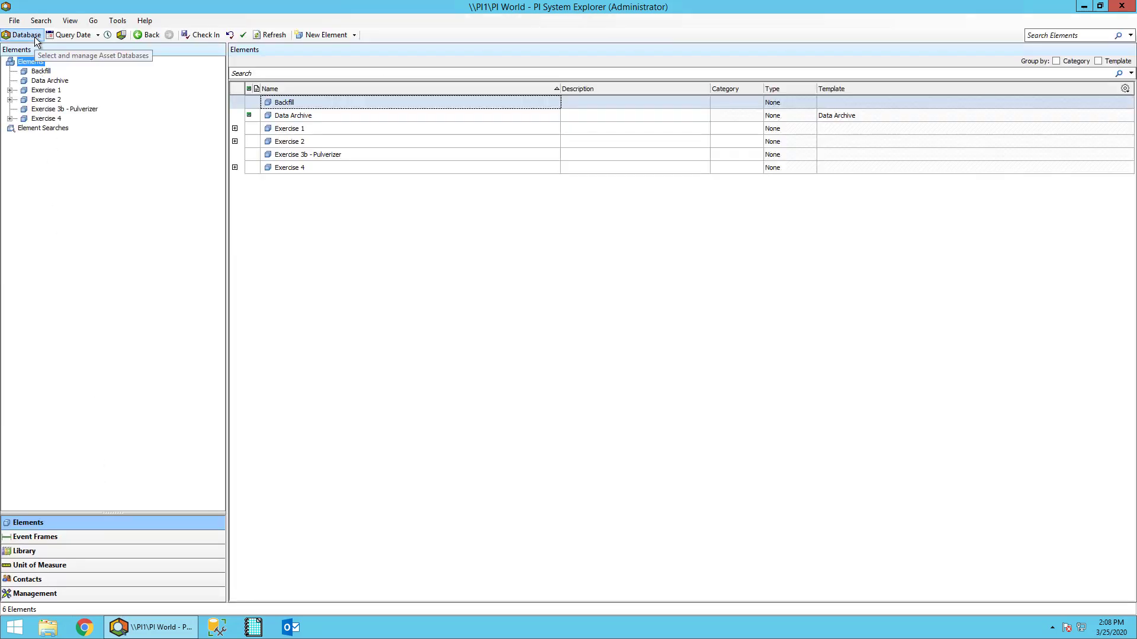
click(25, 35)
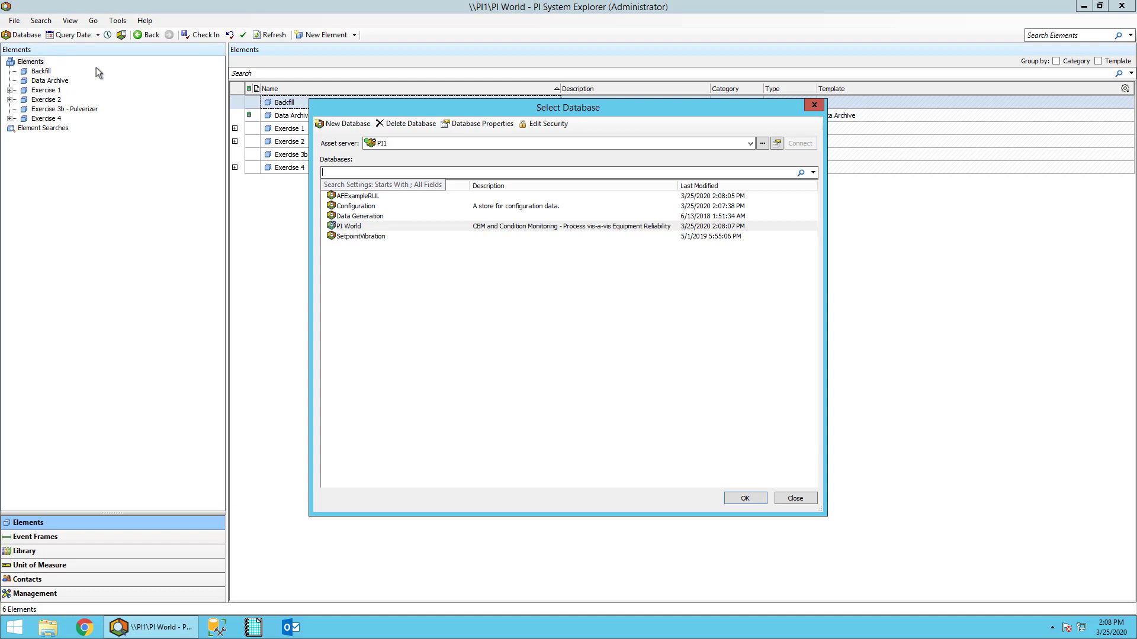
click(744, 498)
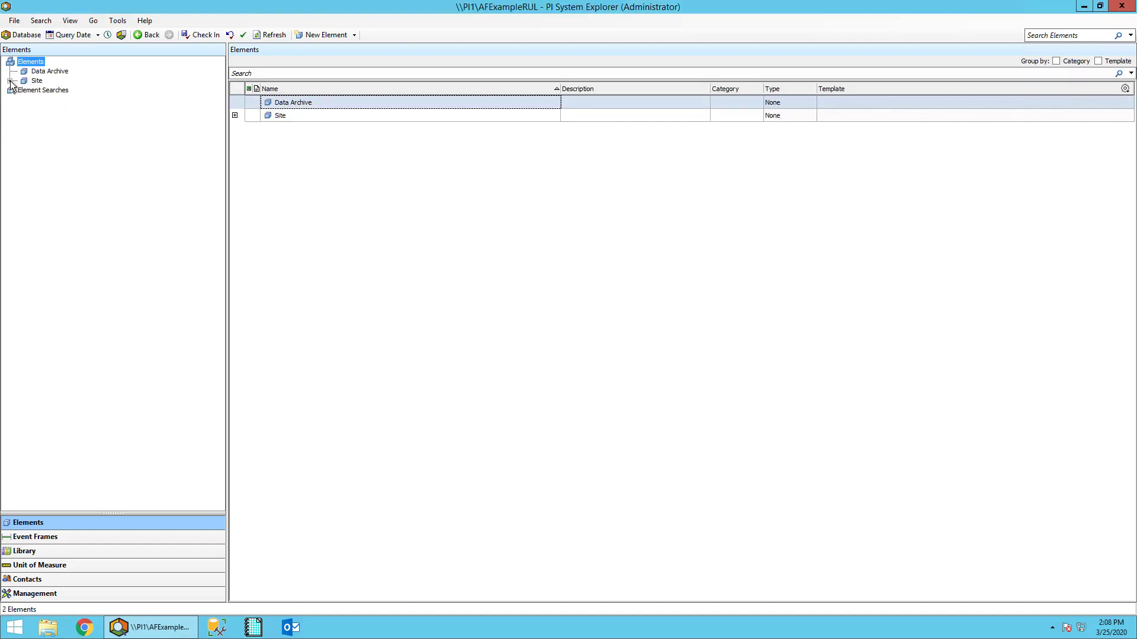
Expand Site, Unit1 and Pump1 and select the RotEquipHealthSensor_SKFCMWA8800_1A element
click(24, 81)
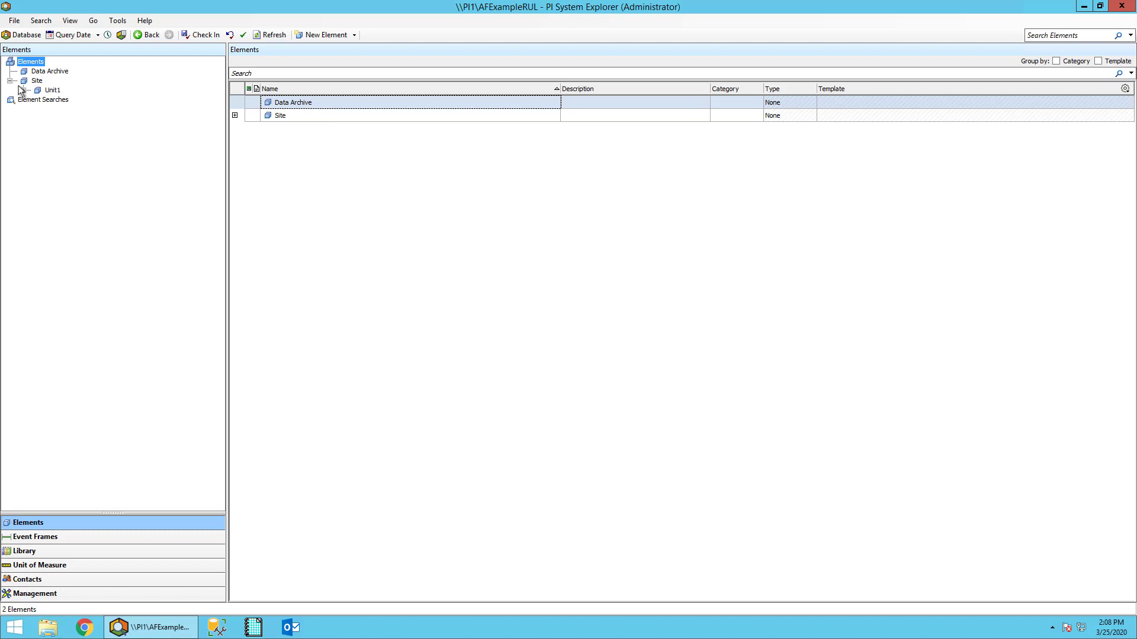
click(27, 90)
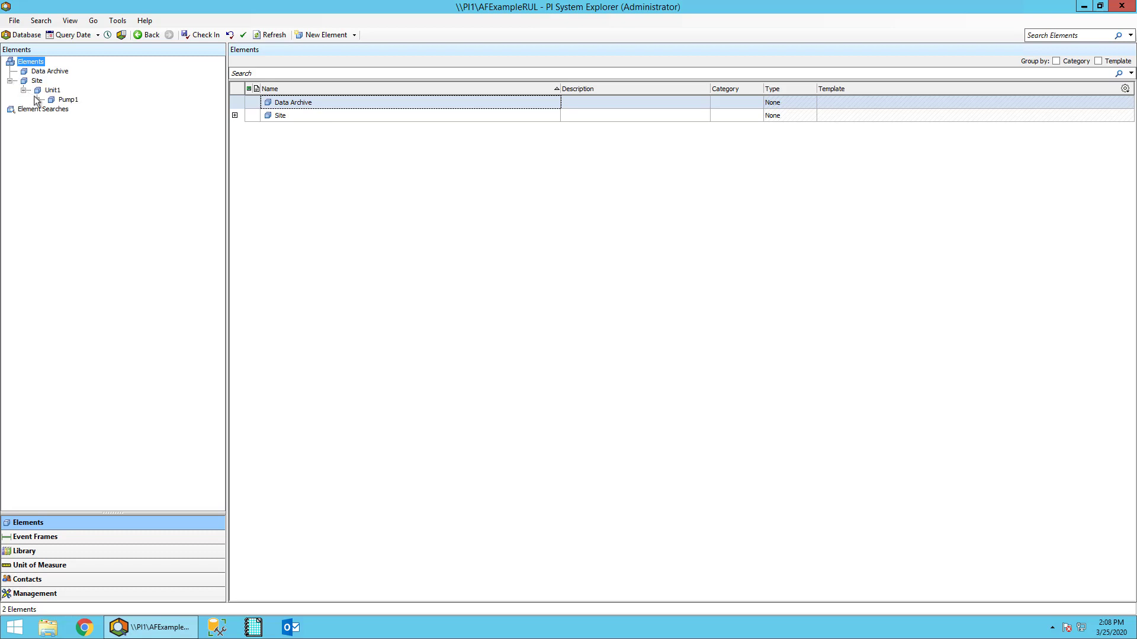
click(38, 100)
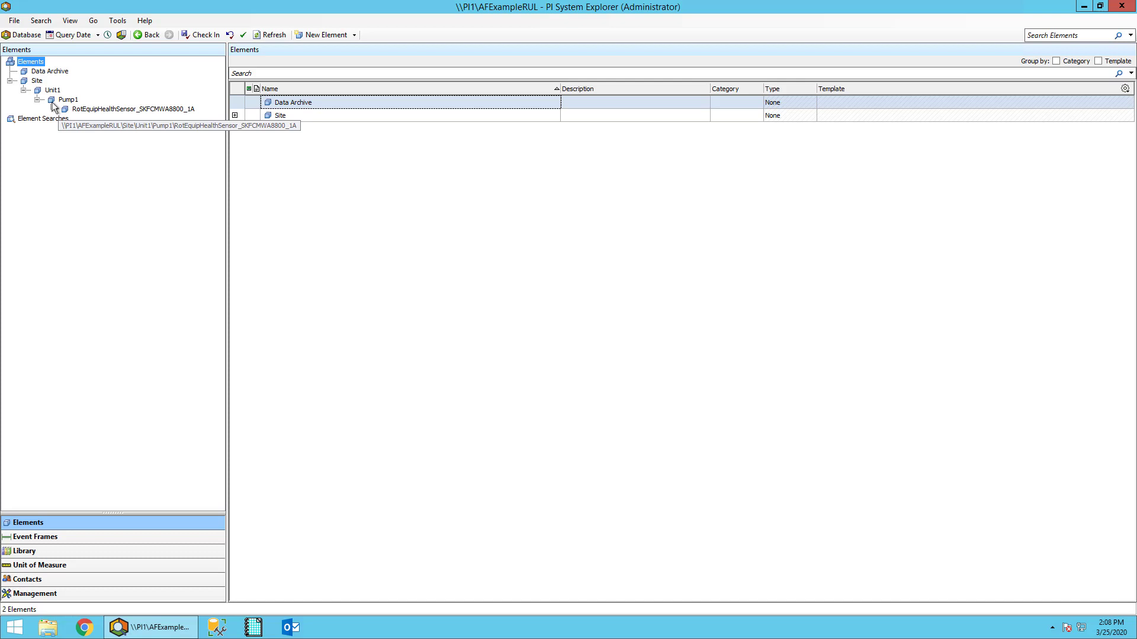
click(131, 109)
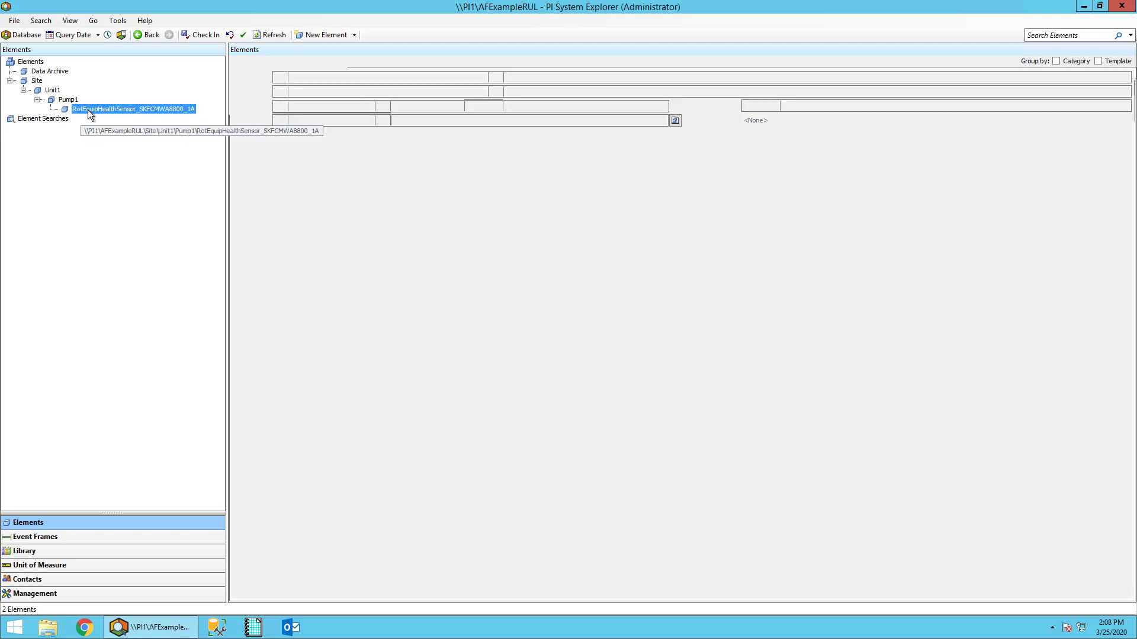
click(131, 109)
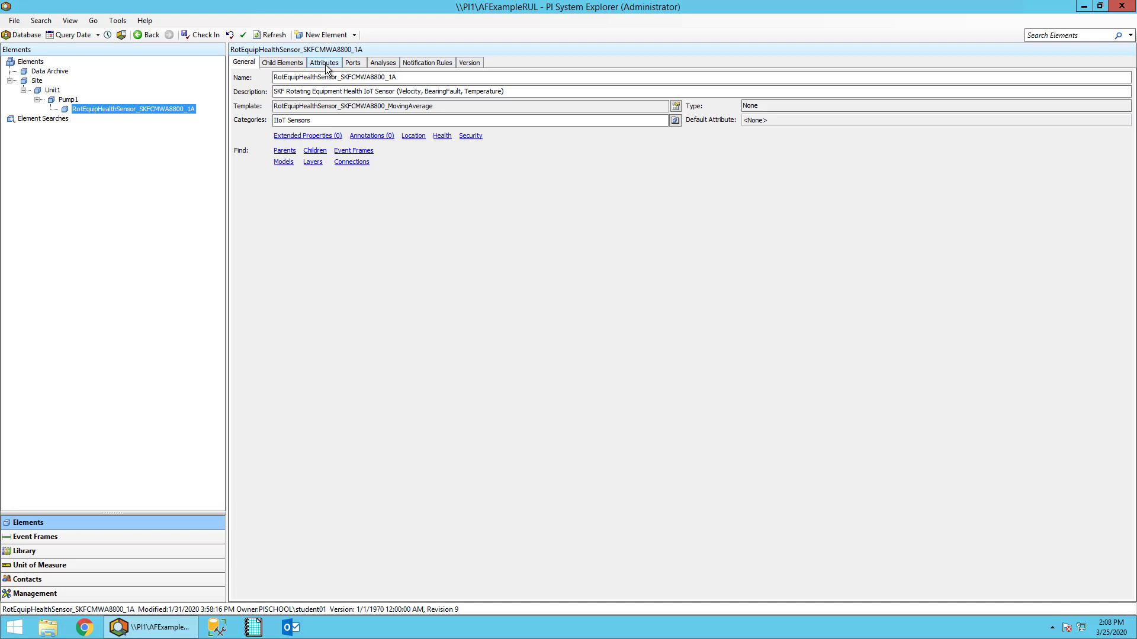
Show the sensor element's attributes by category, with OverallBearingFault at 252 gE
click(324, 63)
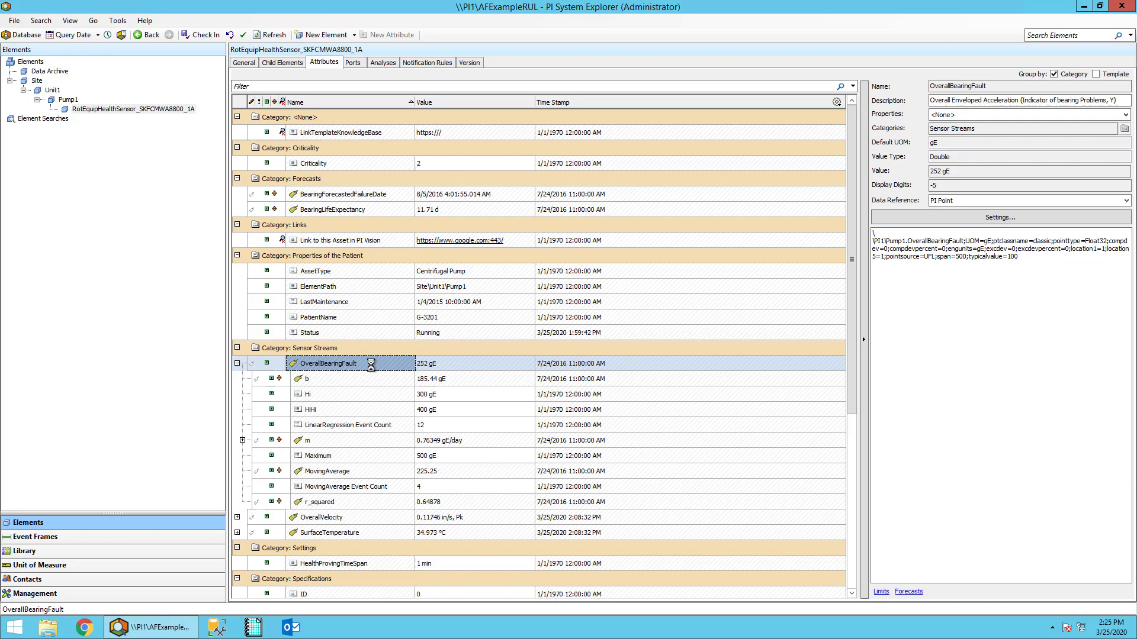
Review the HiHi limit (400 gE) and the MovingAverage child attribute (225.25) of OverallBearingFault
click(312, 408)
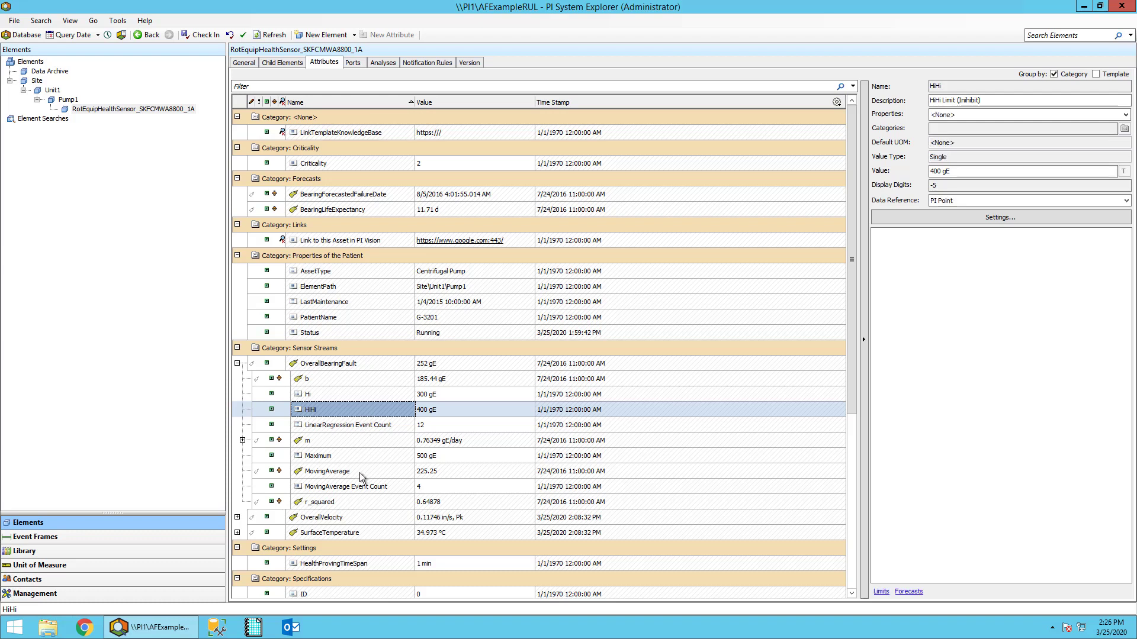
click(327, 471)
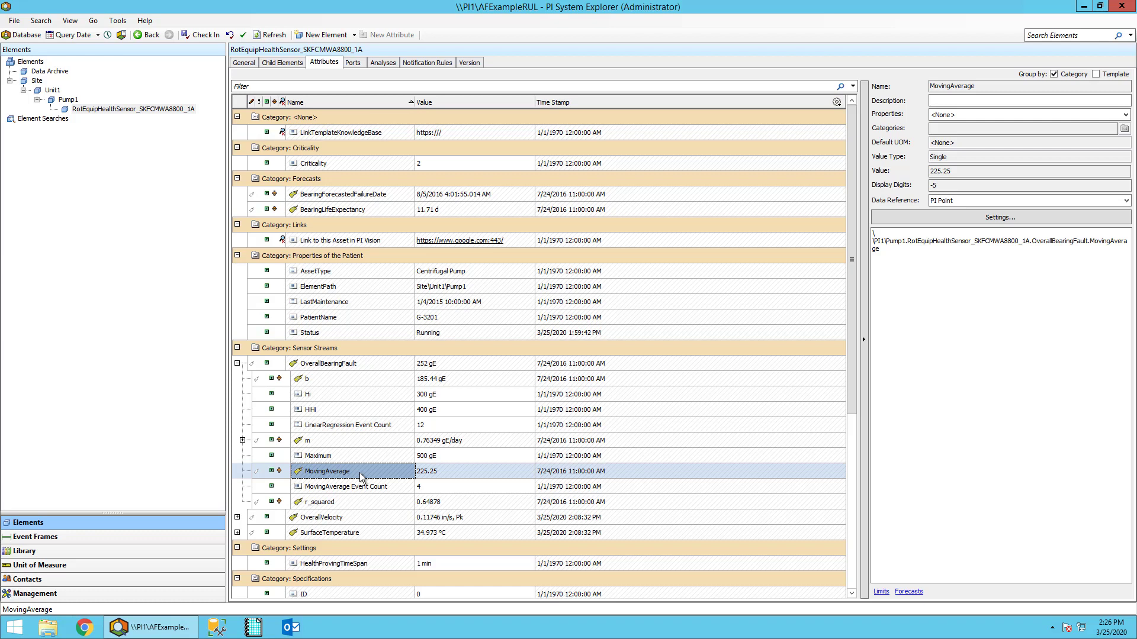
Review the MovingAverage and LinearRegression event counts, intercept b and r_squared (0.64878)
click(344, 486)
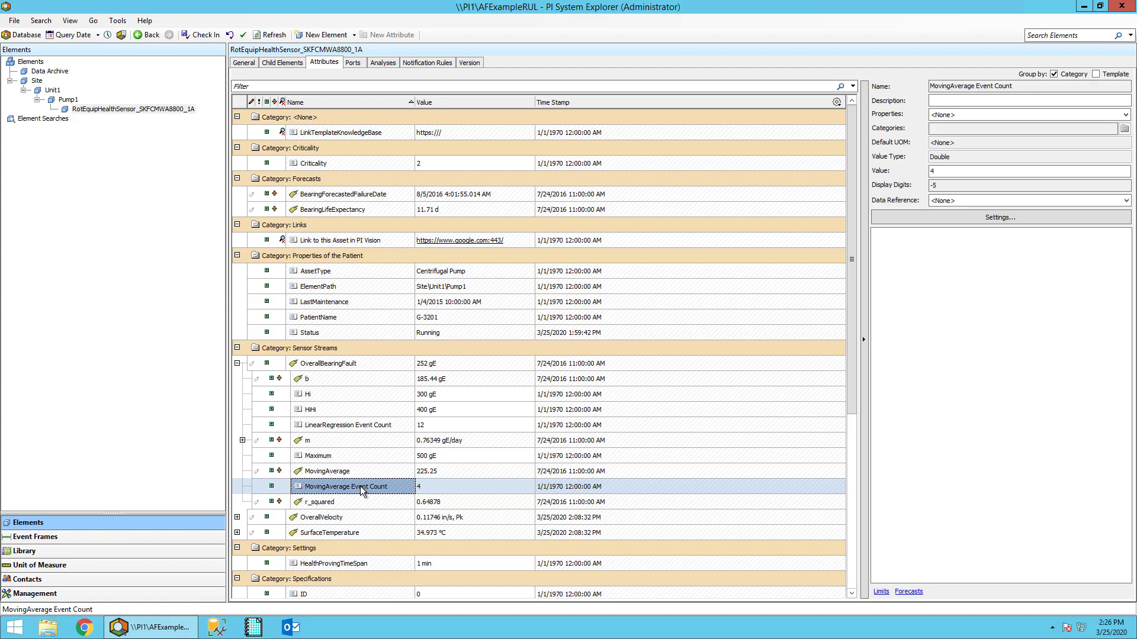
click(347, 425)
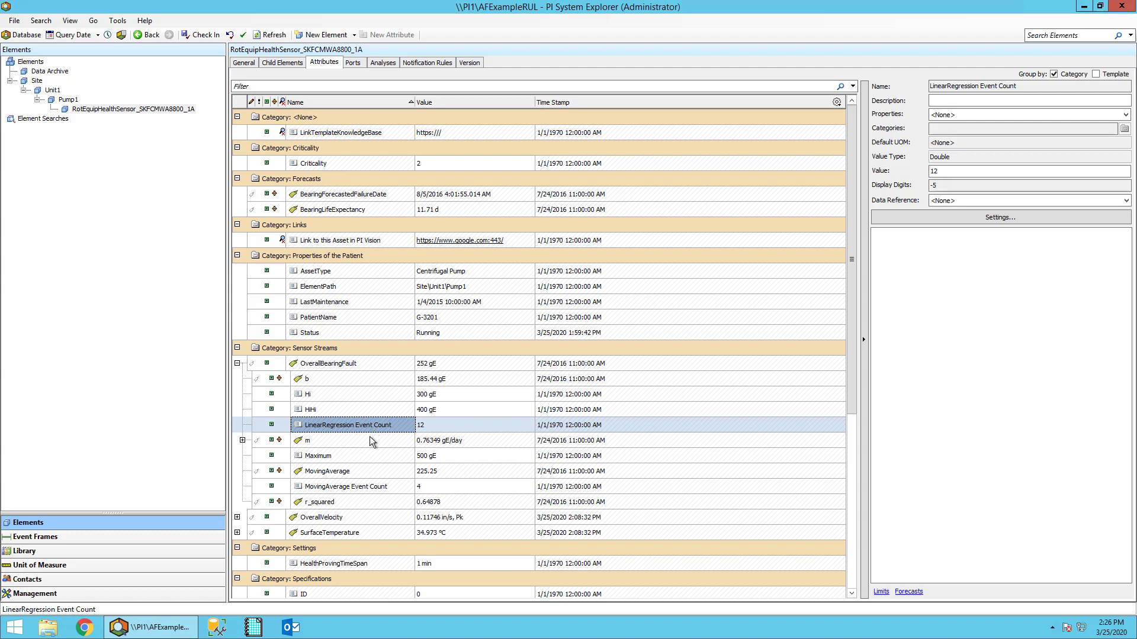
click(327, 378)
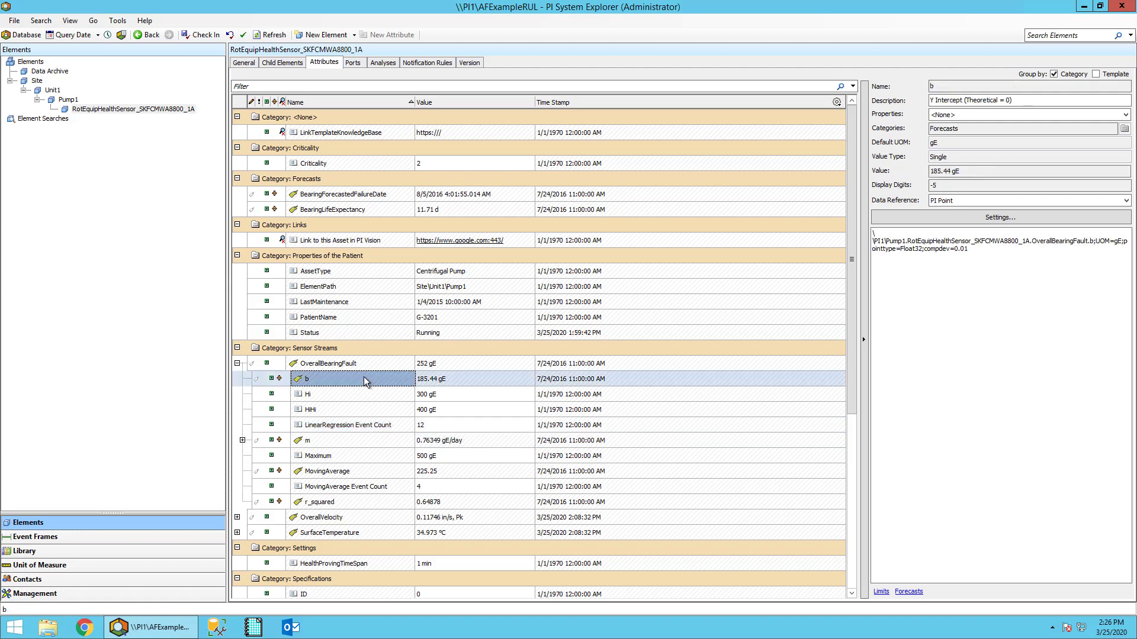
click(317, 502)
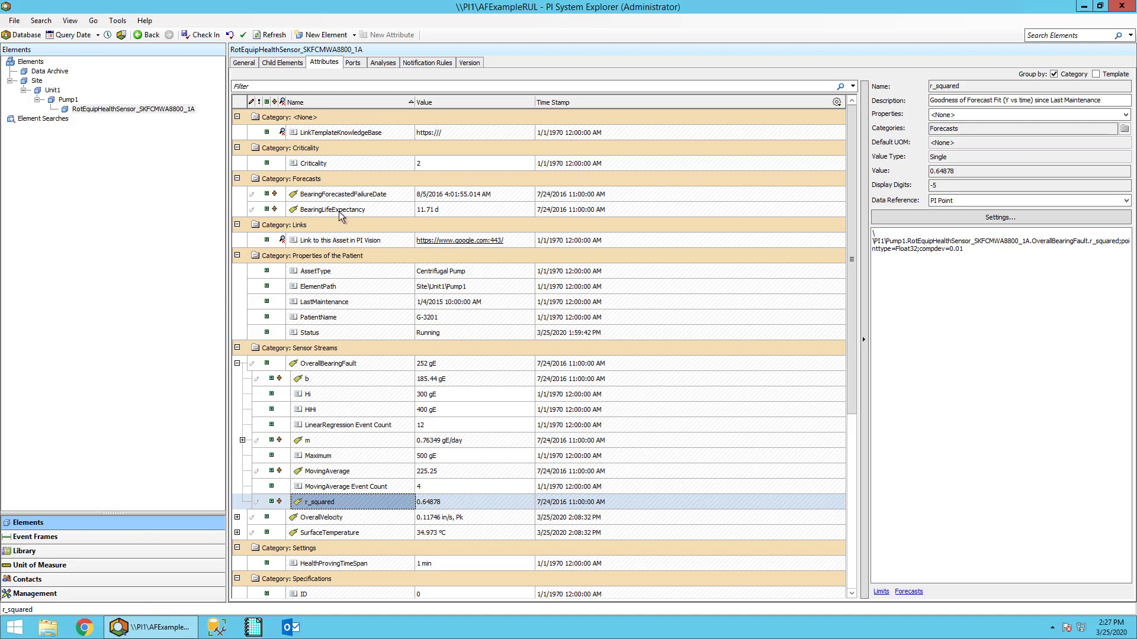
Review BearingLifeExpectancy (11.71 d) and BearingForecastedFailureDate (8/5/2016) under Forecasts
click(332, 209)
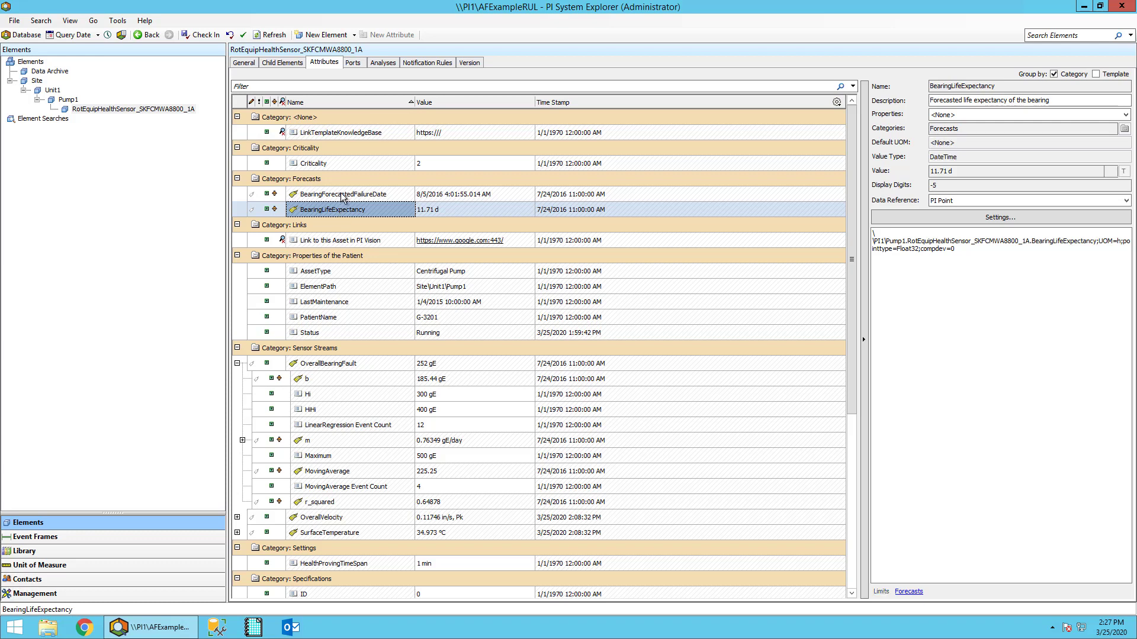
click(345, 193)
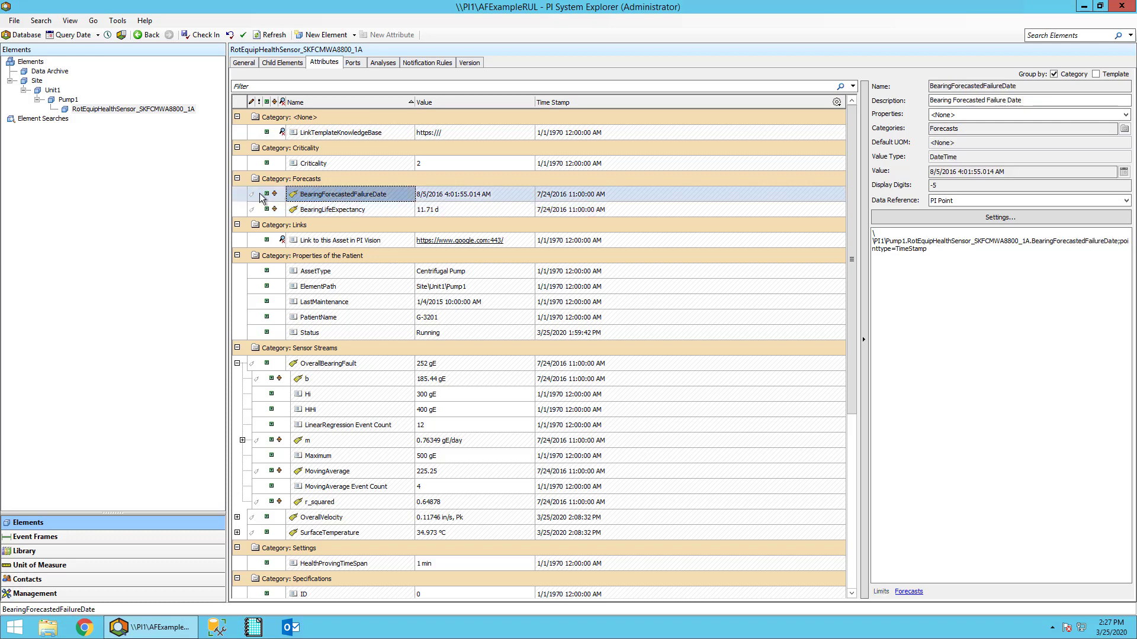